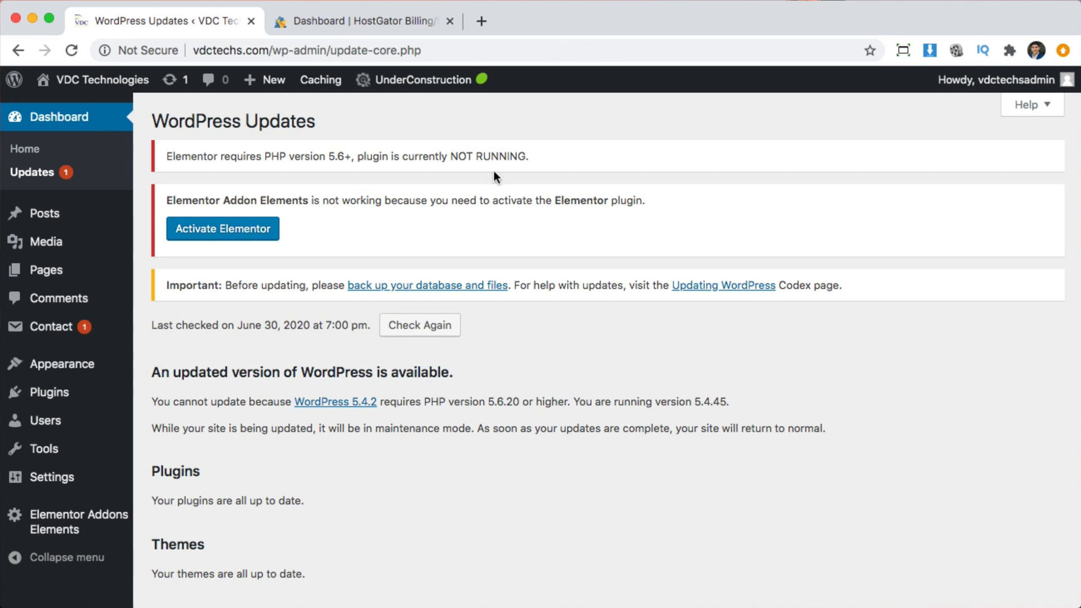
# - Preview the site's front page in a new tab, then close it
pyautogui.rightClick(102, 79)
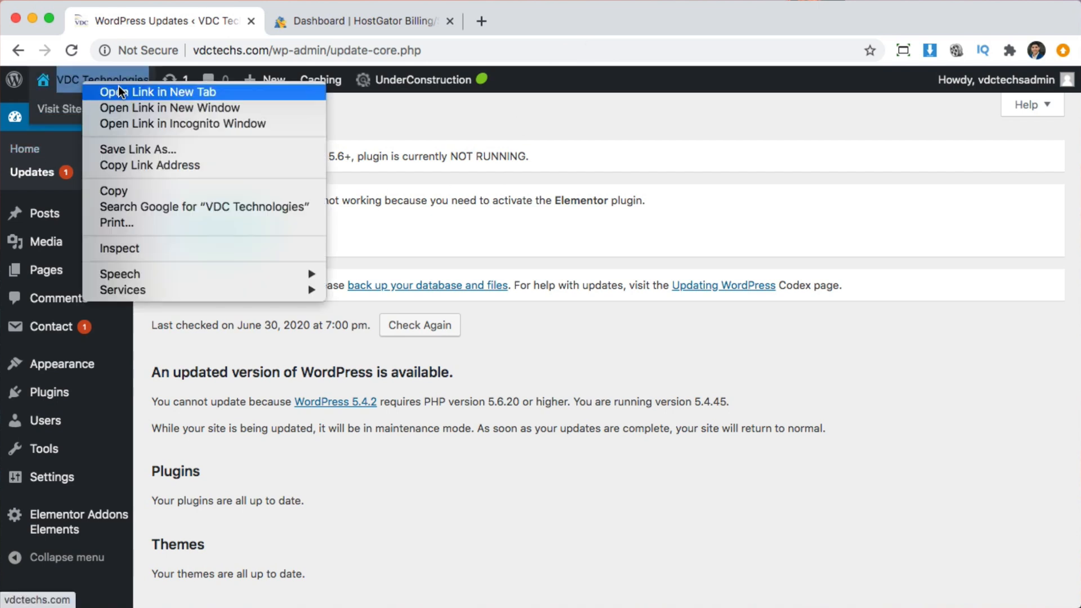
pyautogui.click(157, 92)
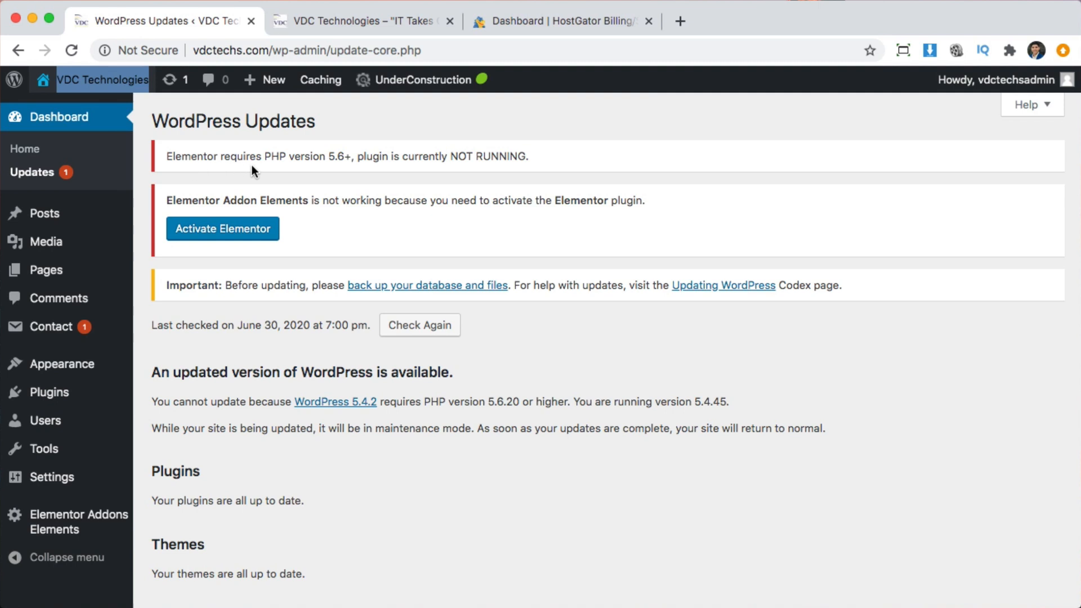
pyautogui.moveTo(336, 169)
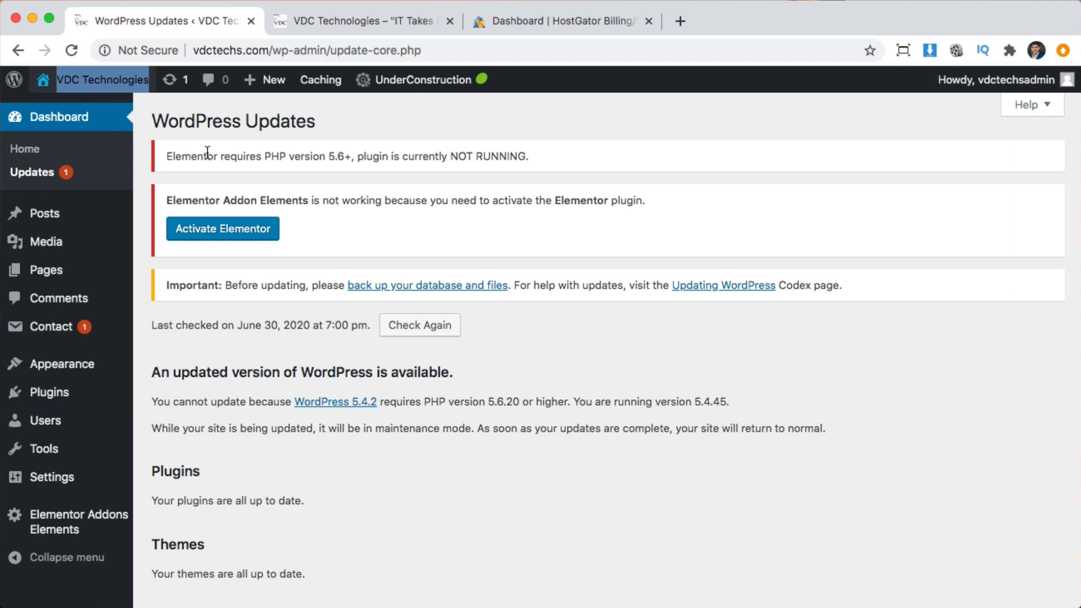
pyautogui.moveTo(289, 193)
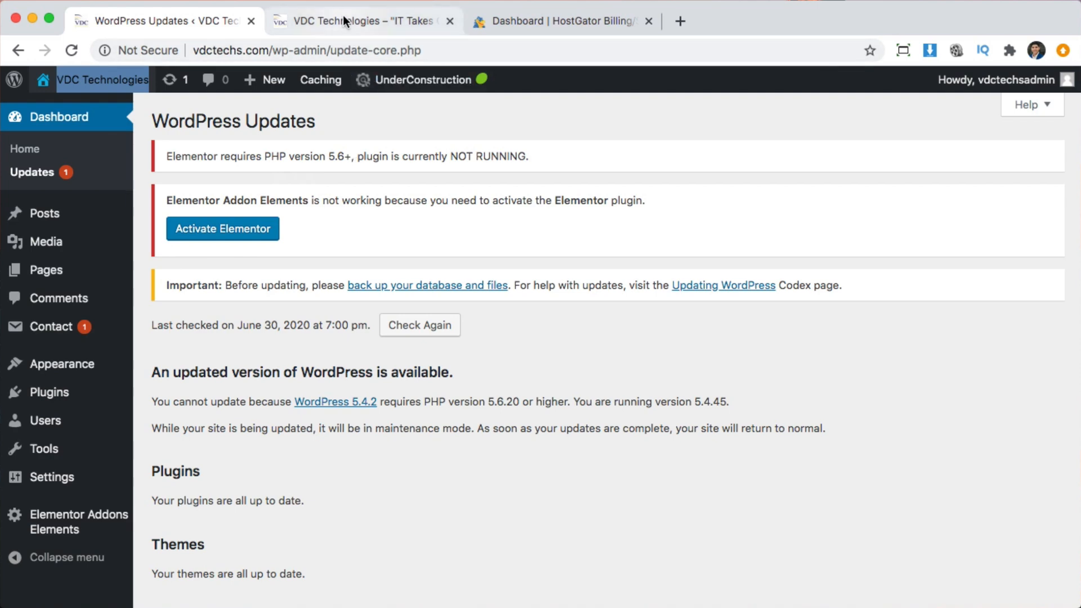
pyautogui.click(359, 21)
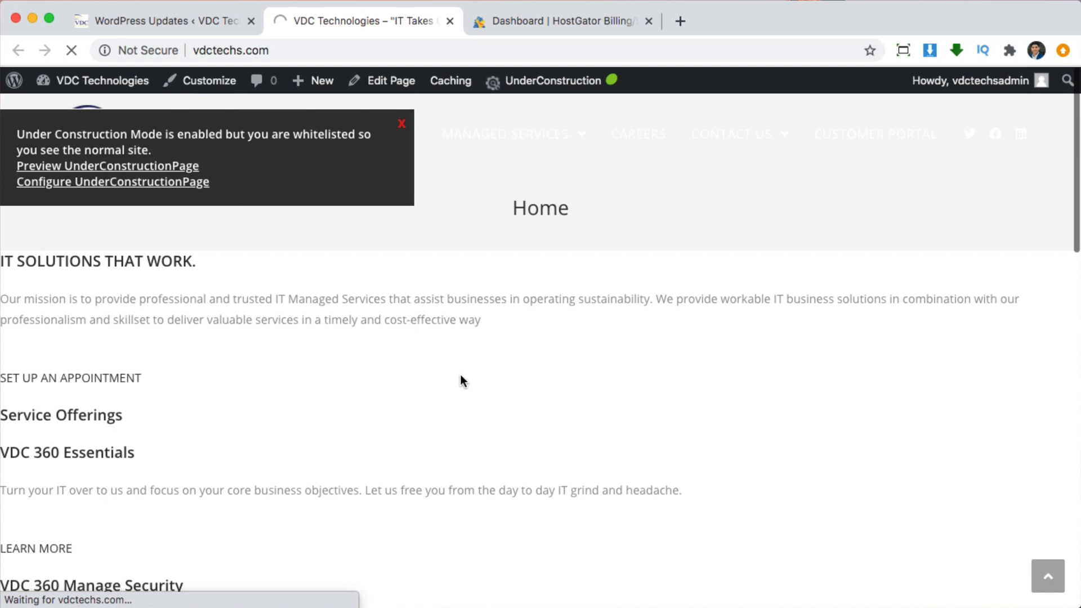
pyautogui.click(163, 21)
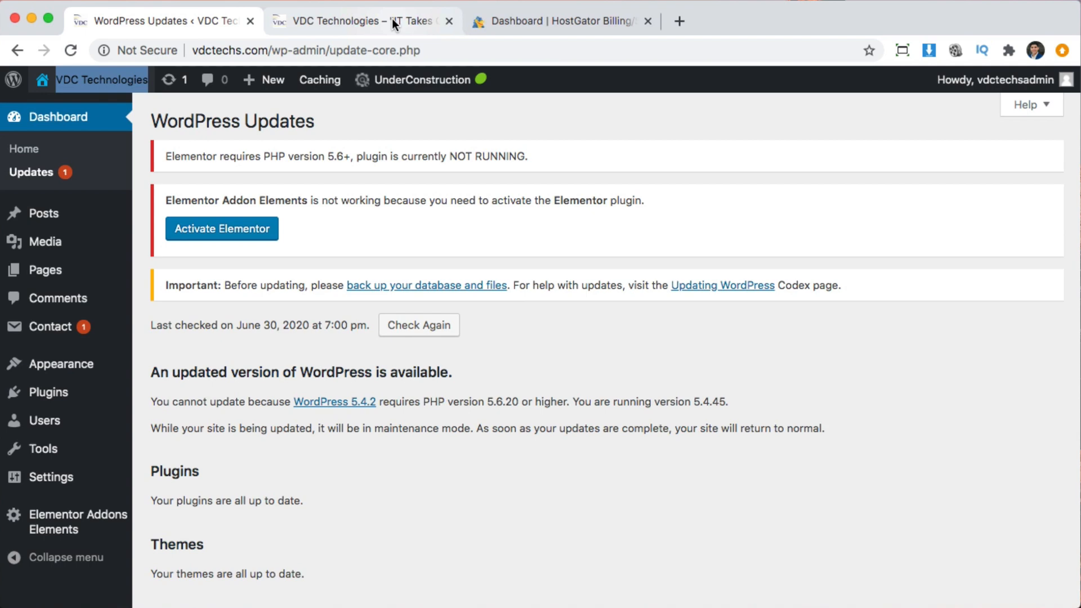
pyautogui.click(449, 21)
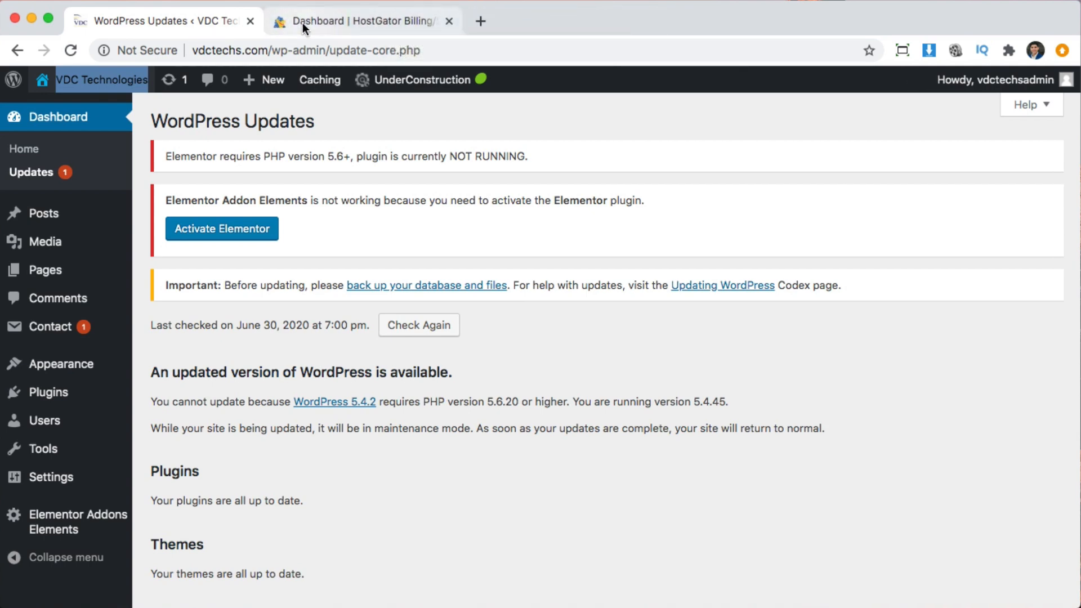
# - Launch cPanel from the vdctechs.com Hosting Package card in the HostGator portal
pyautogui.click(359, 21)
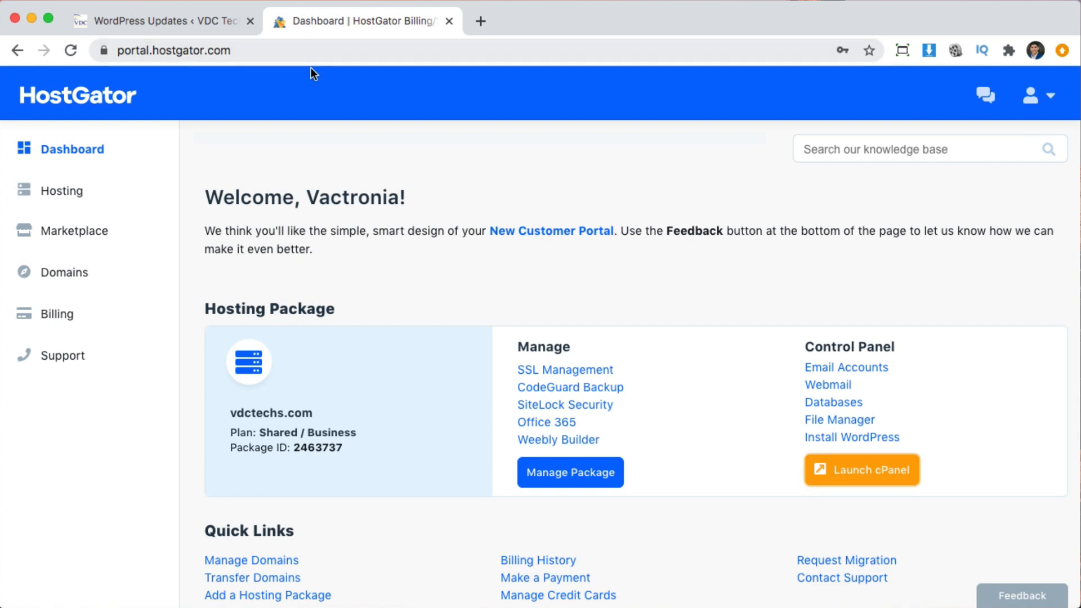
pyautogui.moveTo(319, 74)
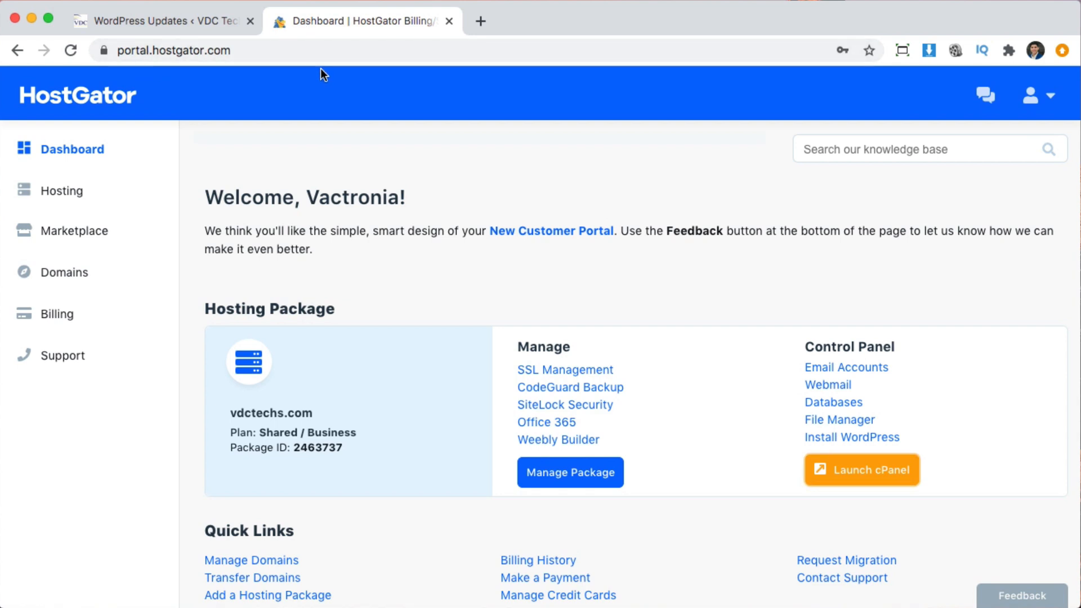
pyautogui.moveTo(528, 443)
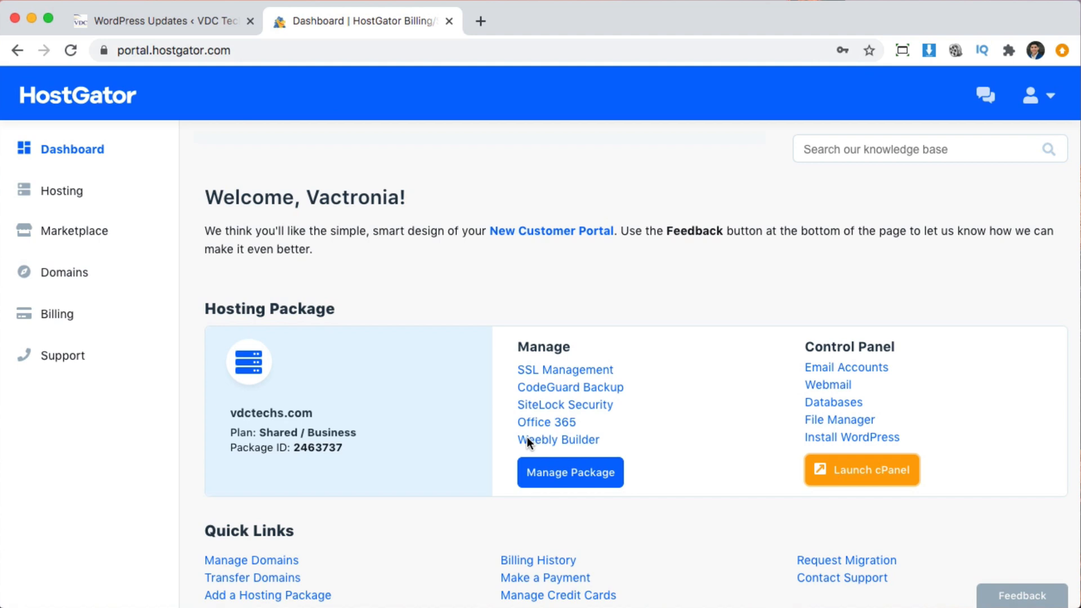
pyautogui.moveTo(728, 303)
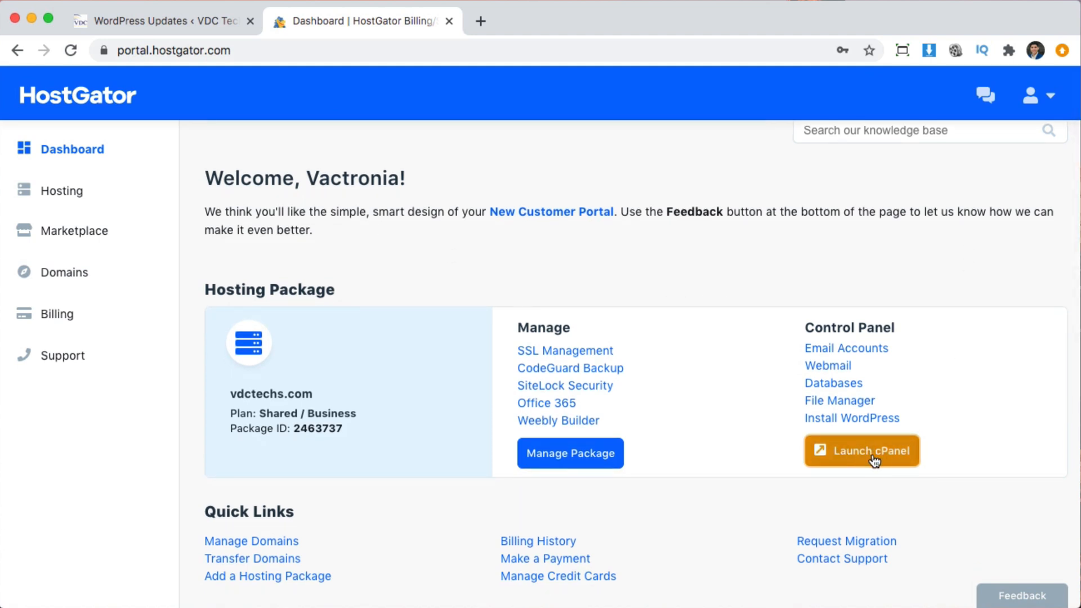
pyautogui.click(861, 451)
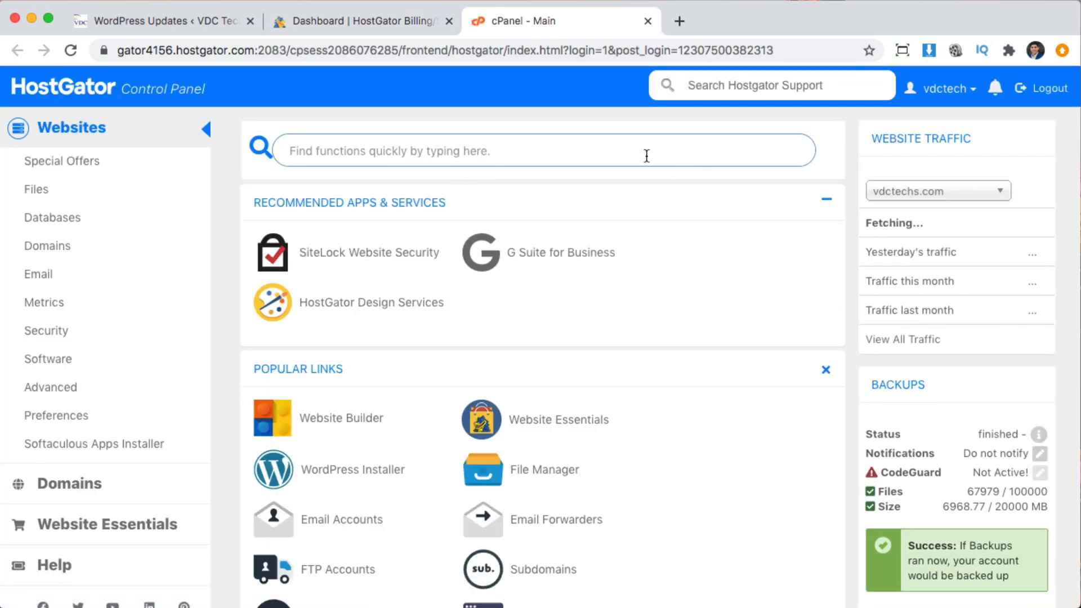
# - Open MultiPHP Manager from cPanel's Software section
pyautogui.scroll(-3)
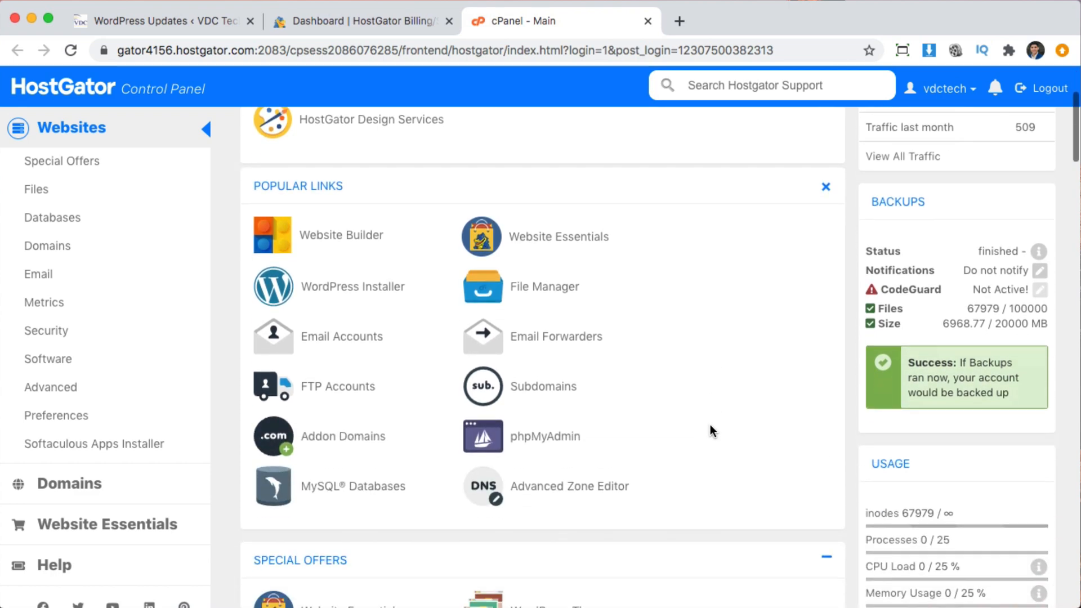
pyautogui.scroll(-3)
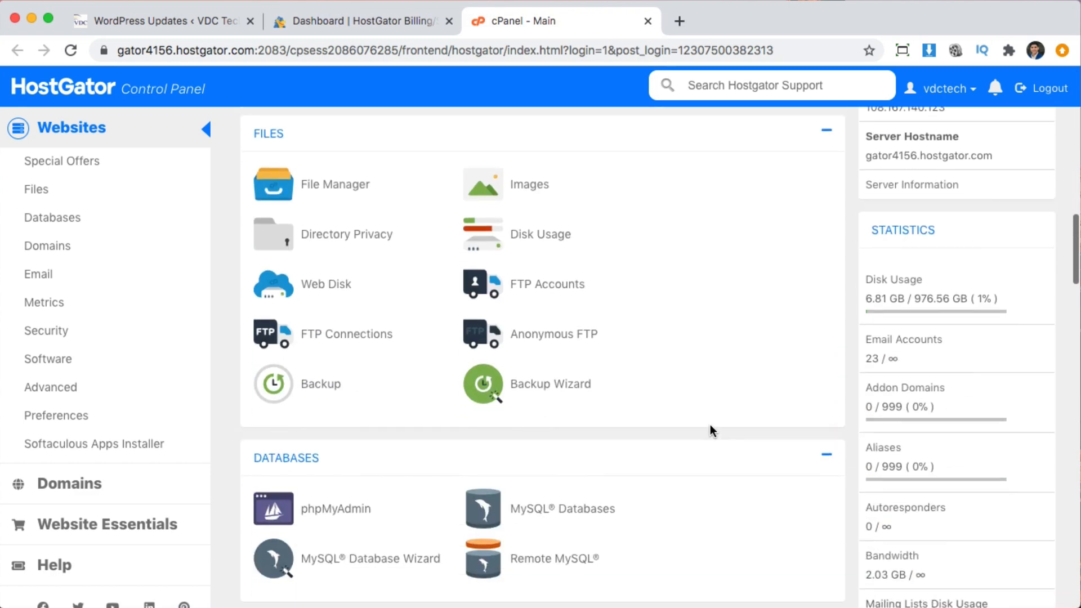
pyautogui.scroll(-3)
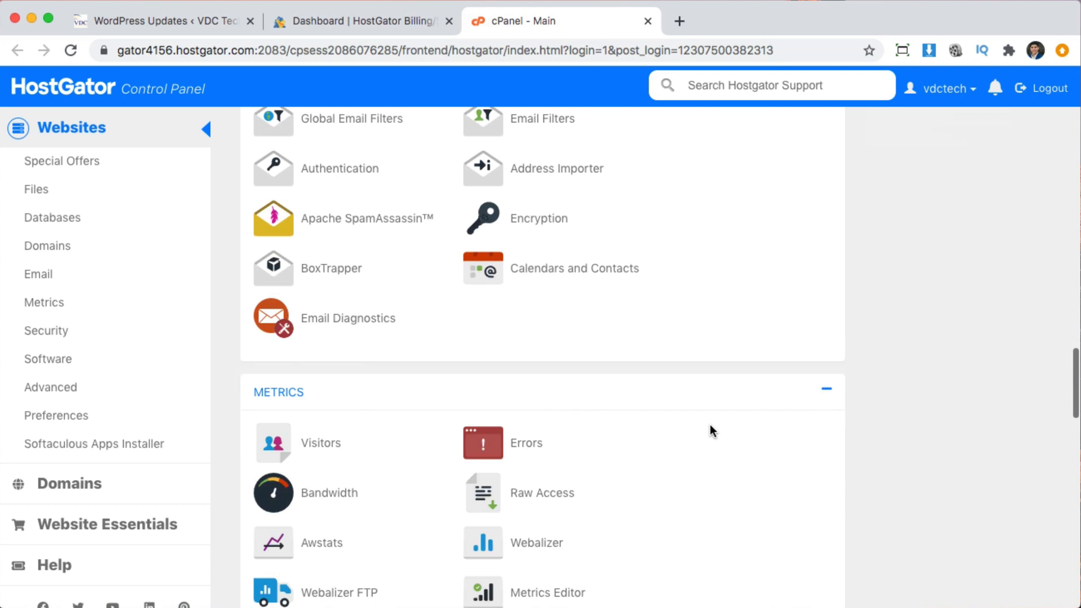
pyautogui.scroll(-3)
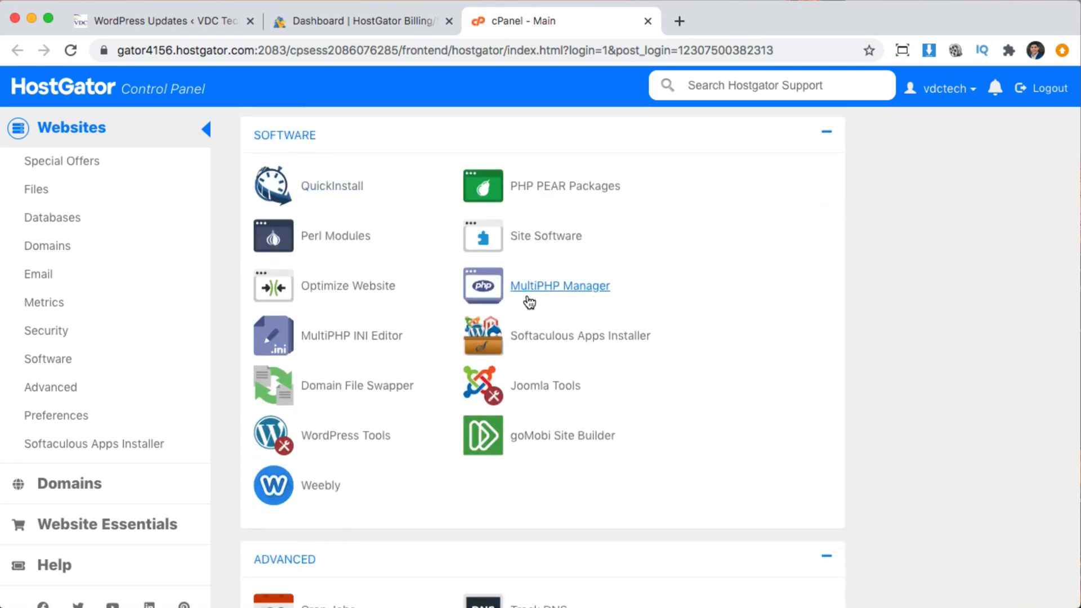
pyautogui.moveTo(555, 293)
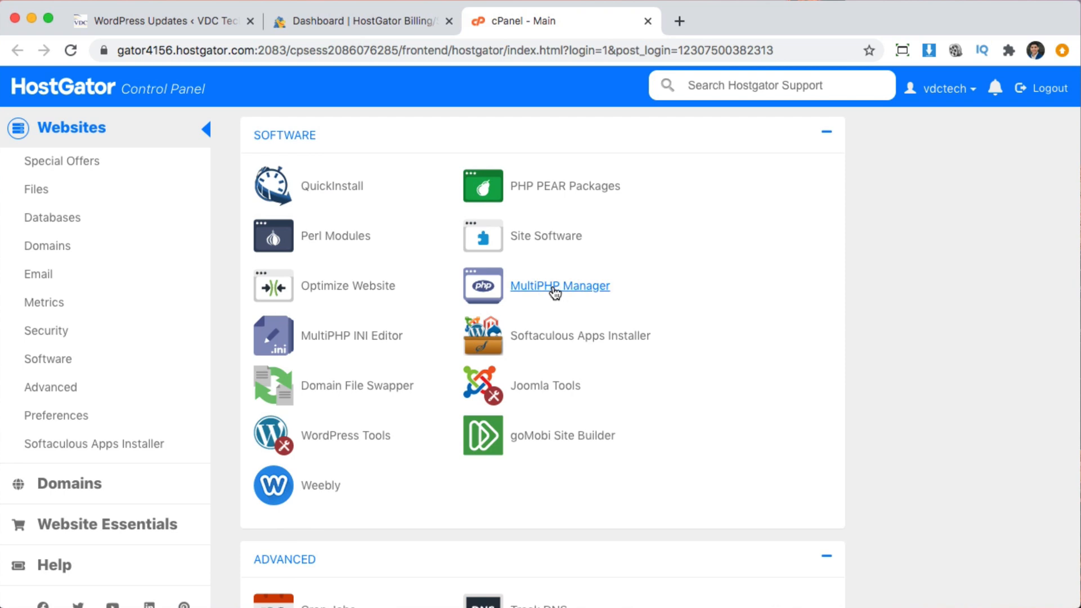
pyautogui.click(560, 285)
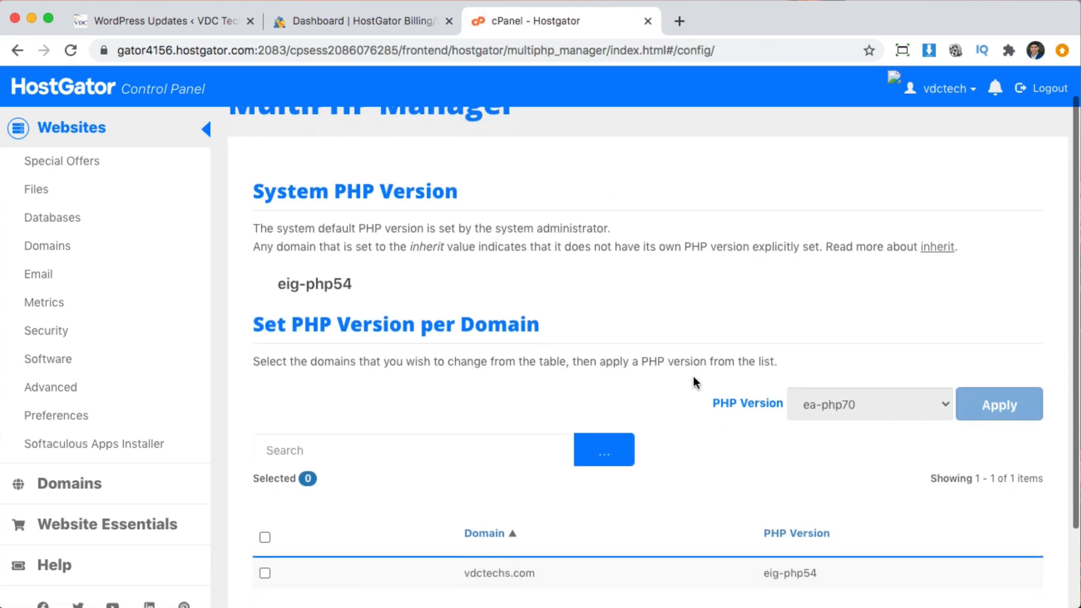
# - Tick the vdctechs.com checkbox in MultiPHP Manager, then return to the cPanel tab
pyautogui.scroll(-3)
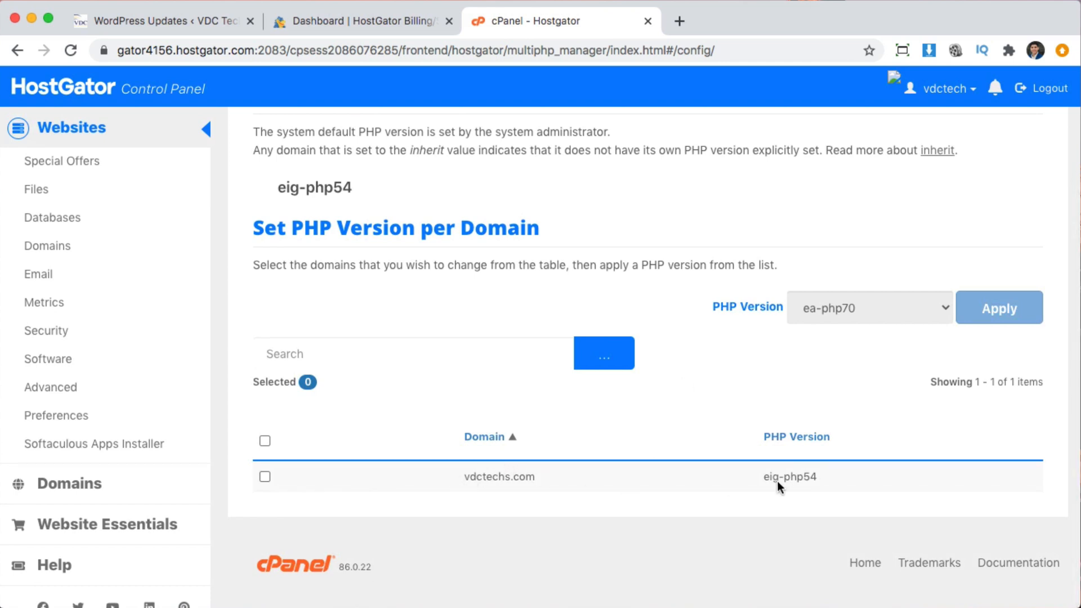
pyautogui.click(265, 476)
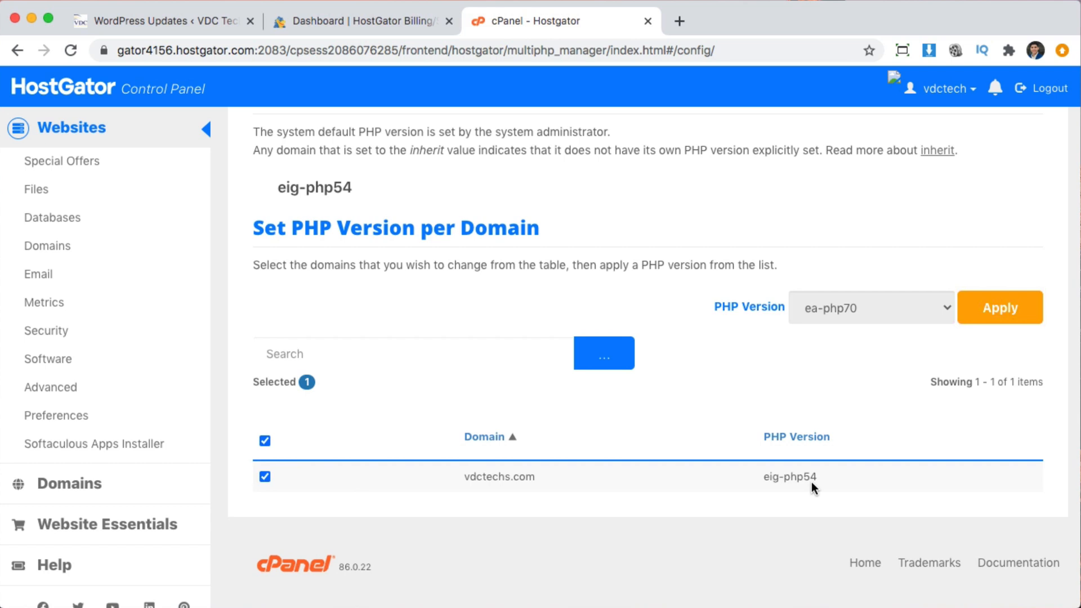
pyautogui.click(159, 21)
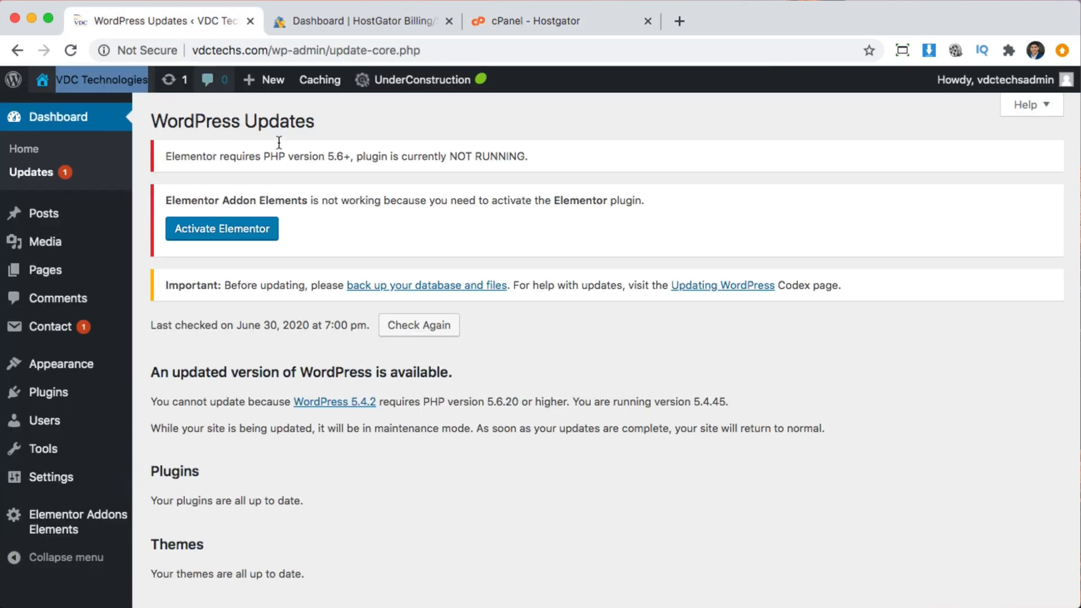
pyautogui.moveTo(326, 151)
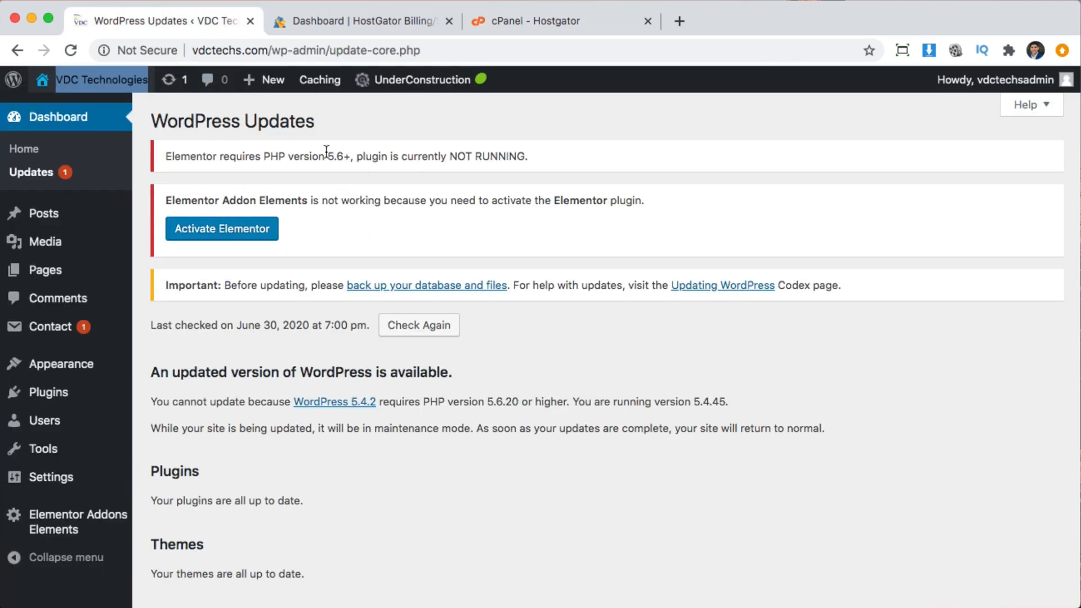
pyautogui.click(358, 21)
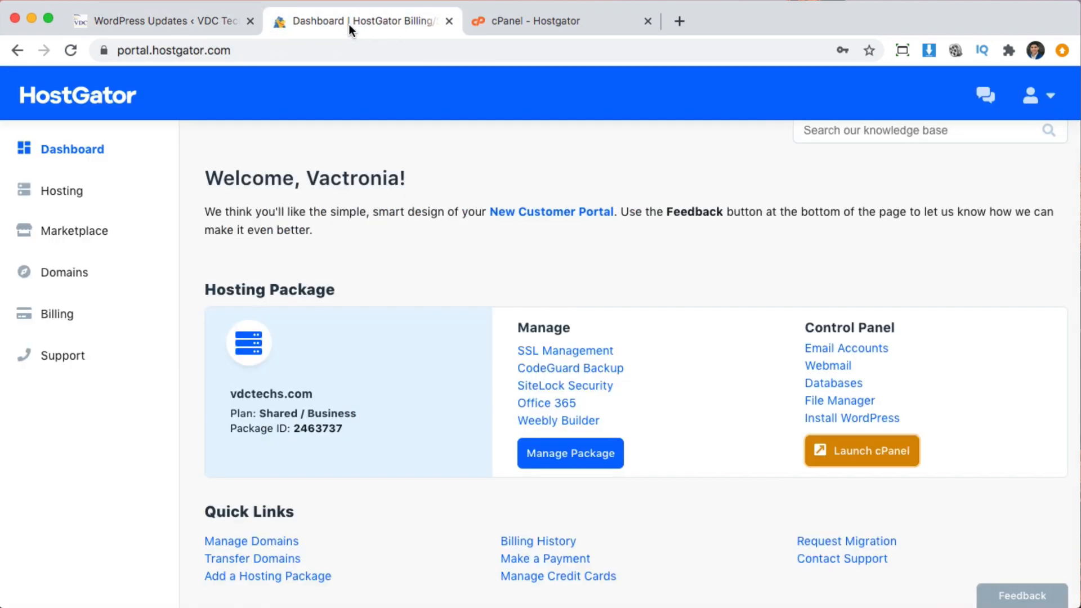
pyautogui.click(558, 21)
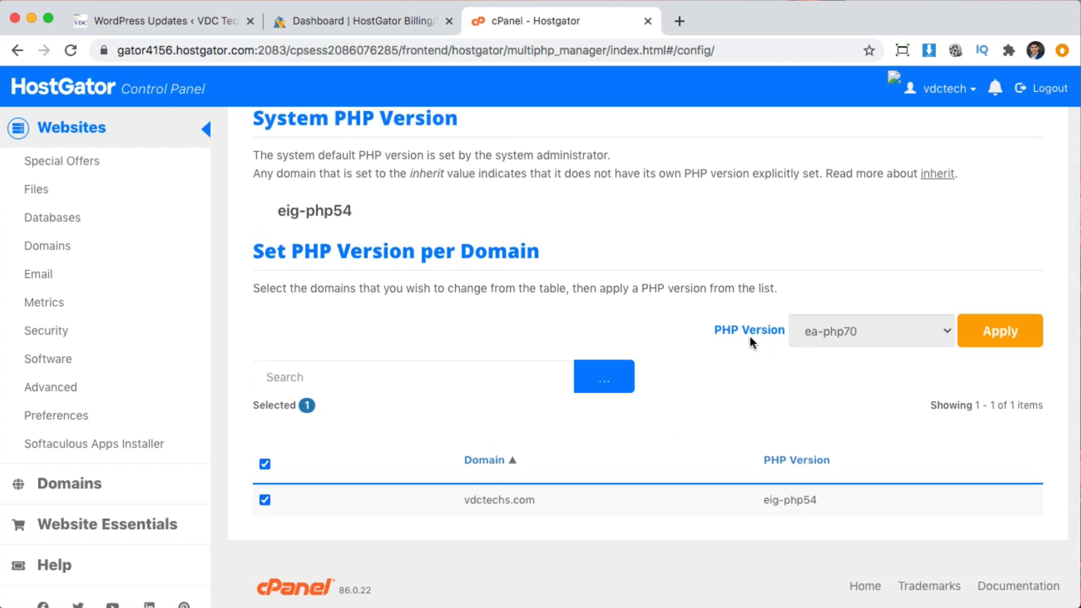
pyautogui.moveTo(776, 348)
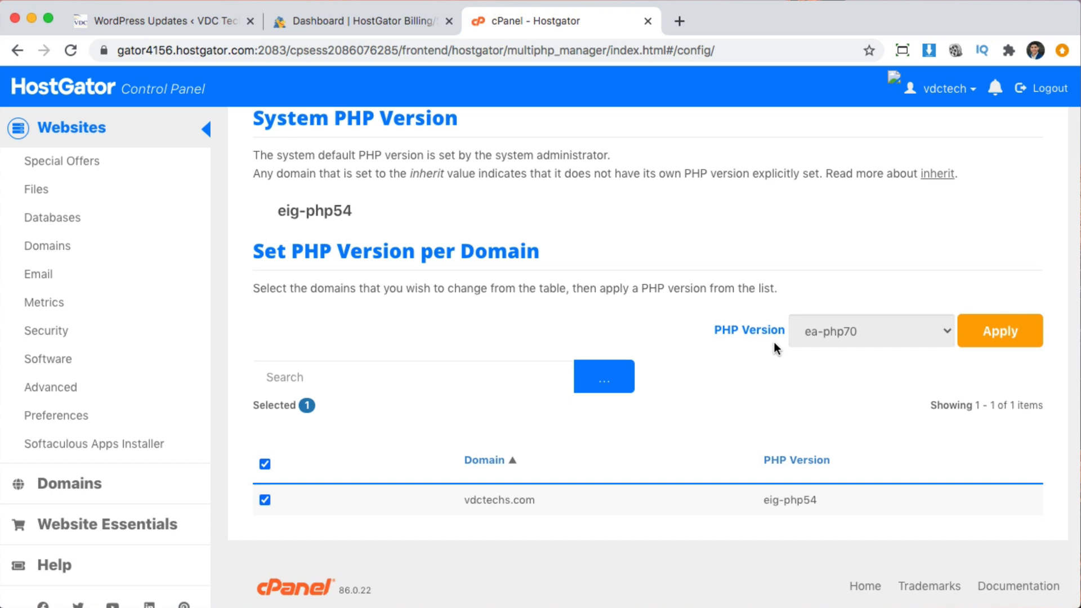
# - Apply PHP version ea-php73 to vdctechs.com and return to the WordPress Updates tab
pyautogui.click(870, 331)
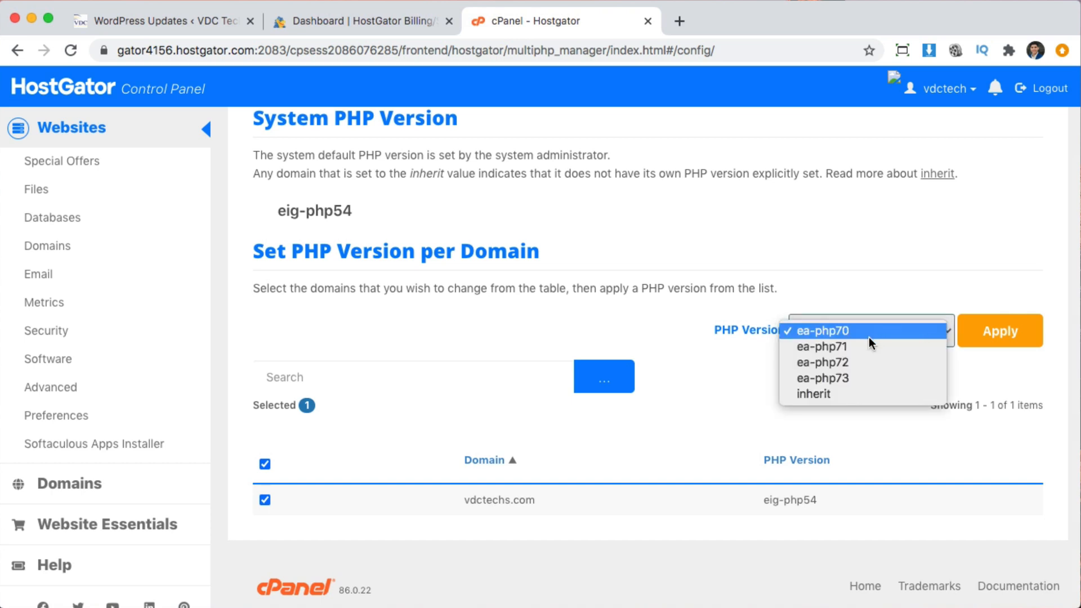
pyautogui.moveTo(822, 378)
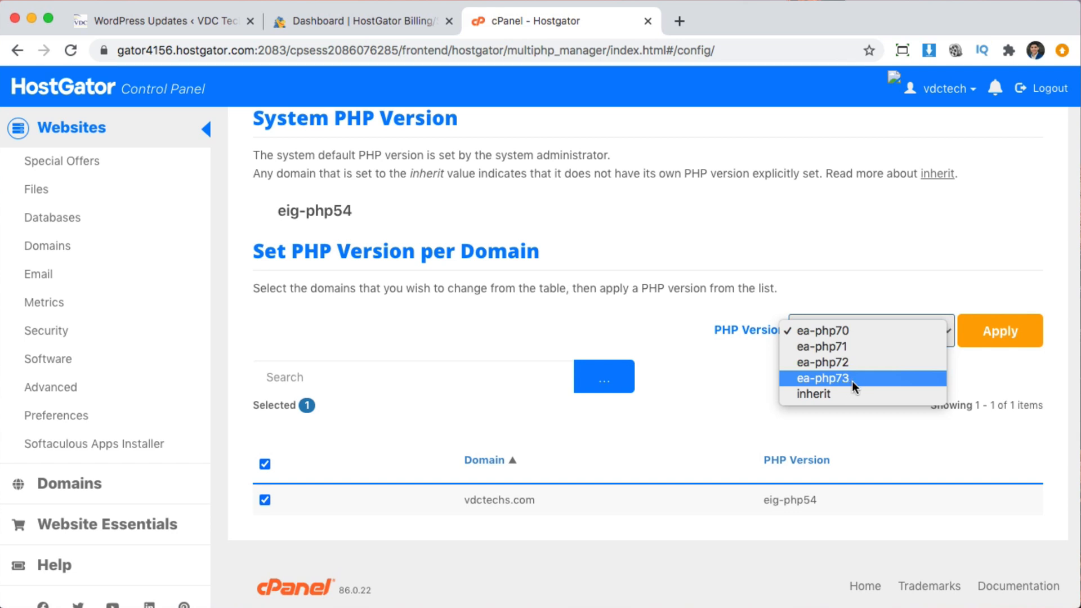
pyautogui.click(821, 378)
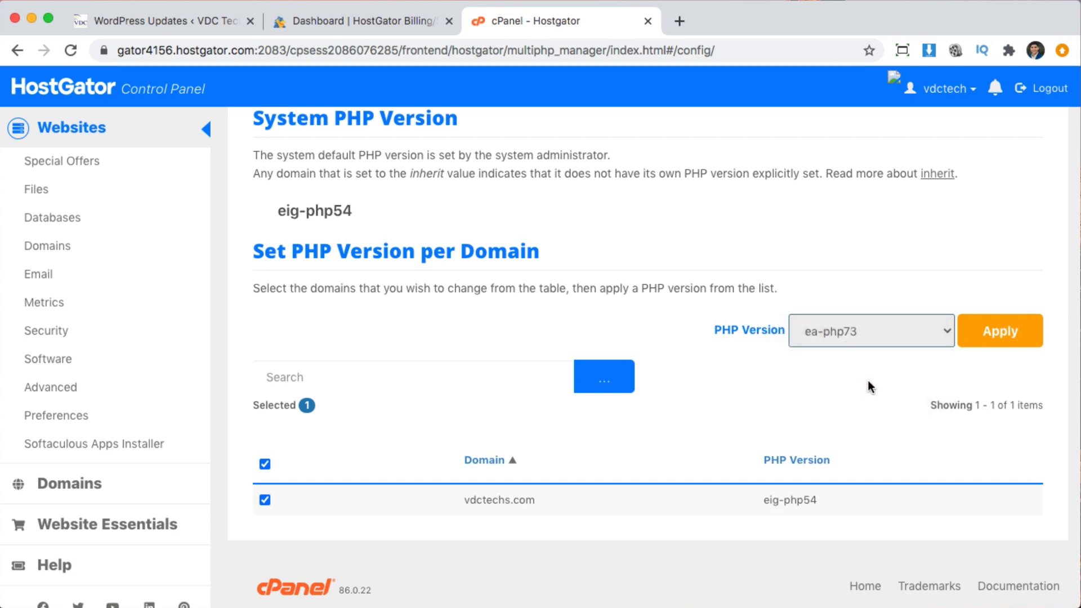
pyautogui.moveTo(1012, 381)
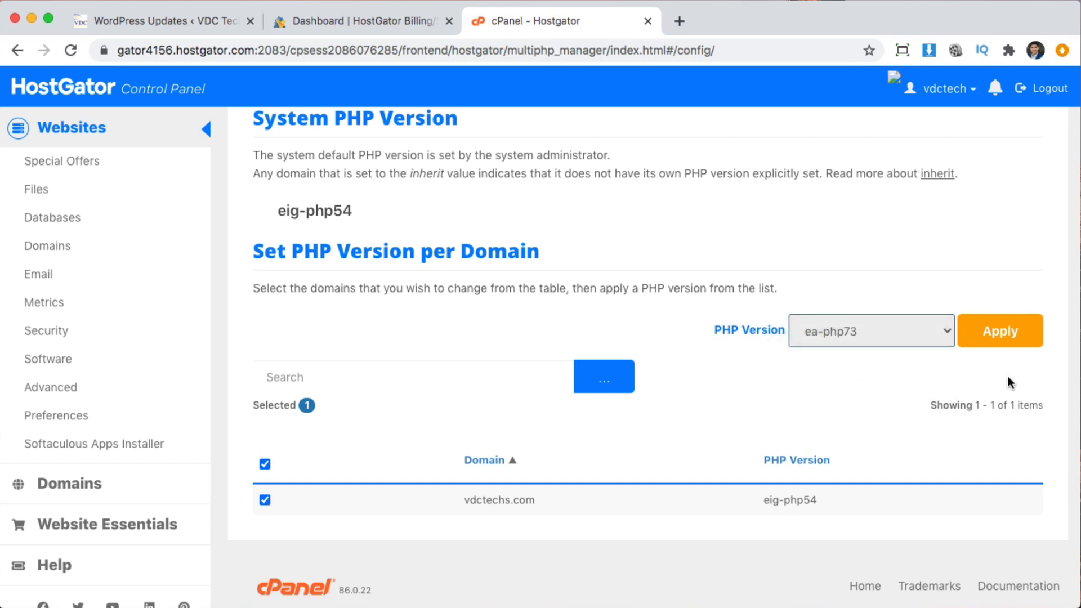
pyautogui.click(998, 331)
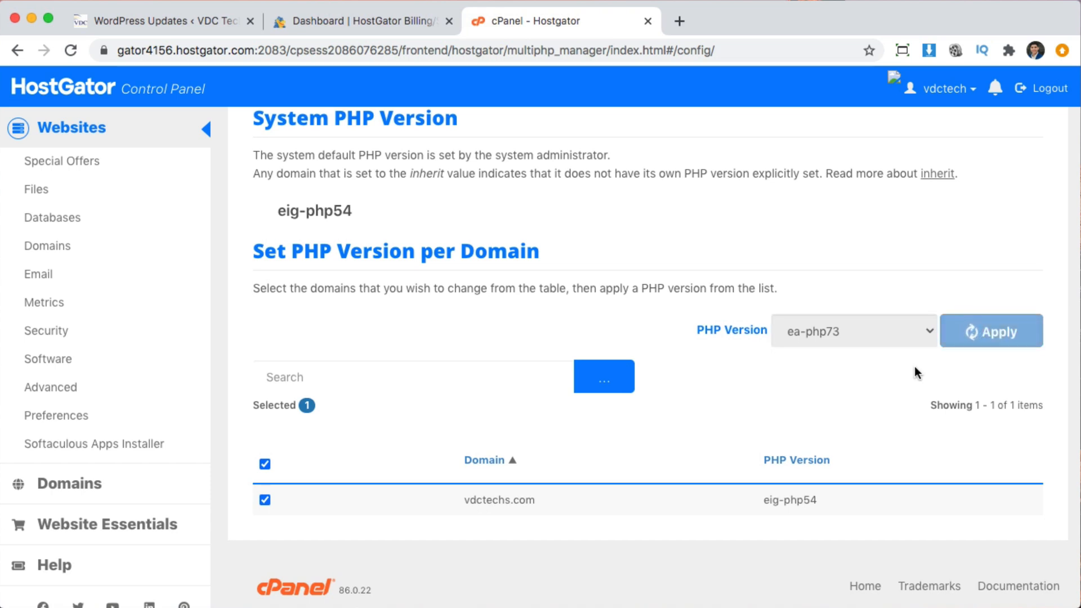
pyautogui.click(990, 331)
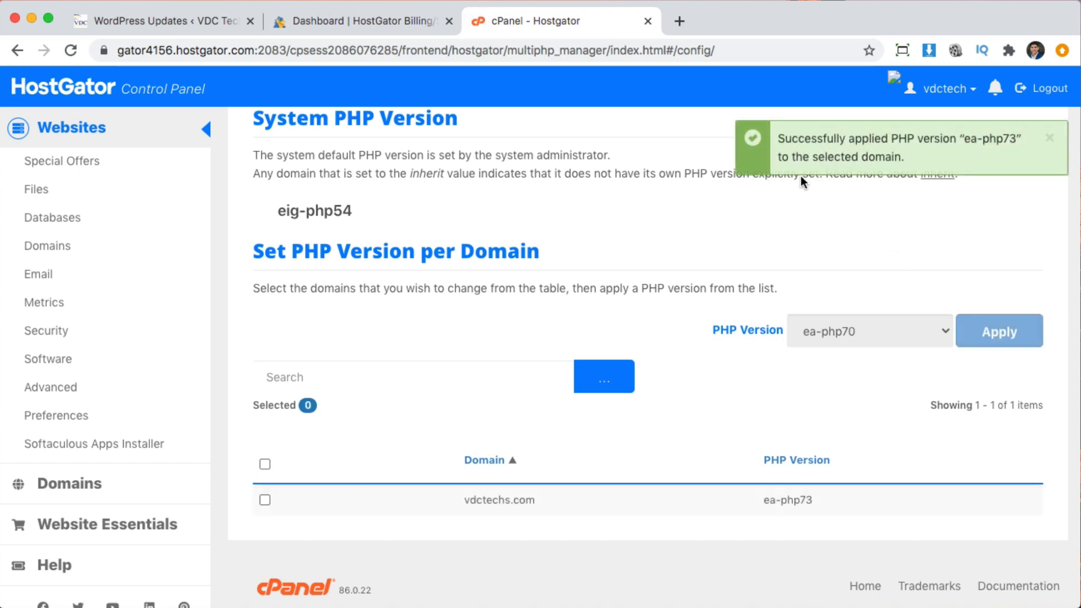
pyautogui.moveTo(242, 90)
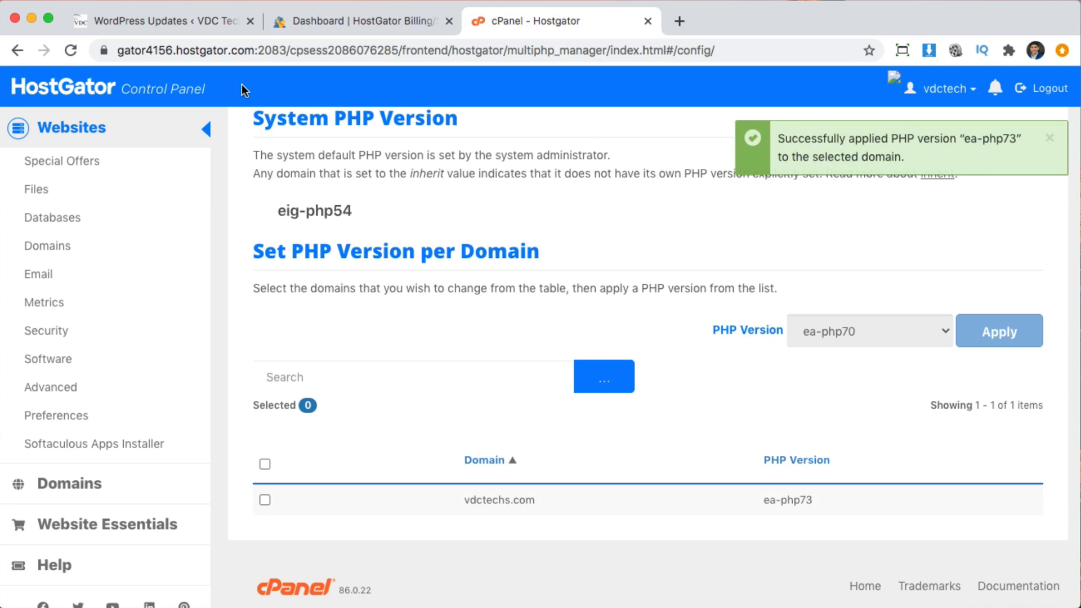
pyautogui.click(163, 20)
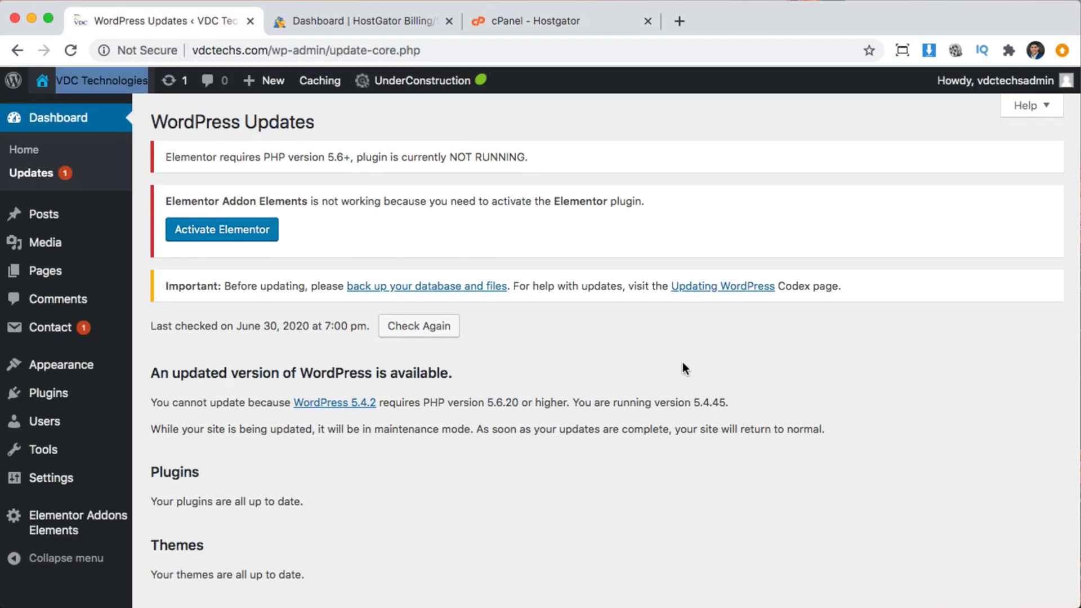
pyautogui.moveTo(461, 242)
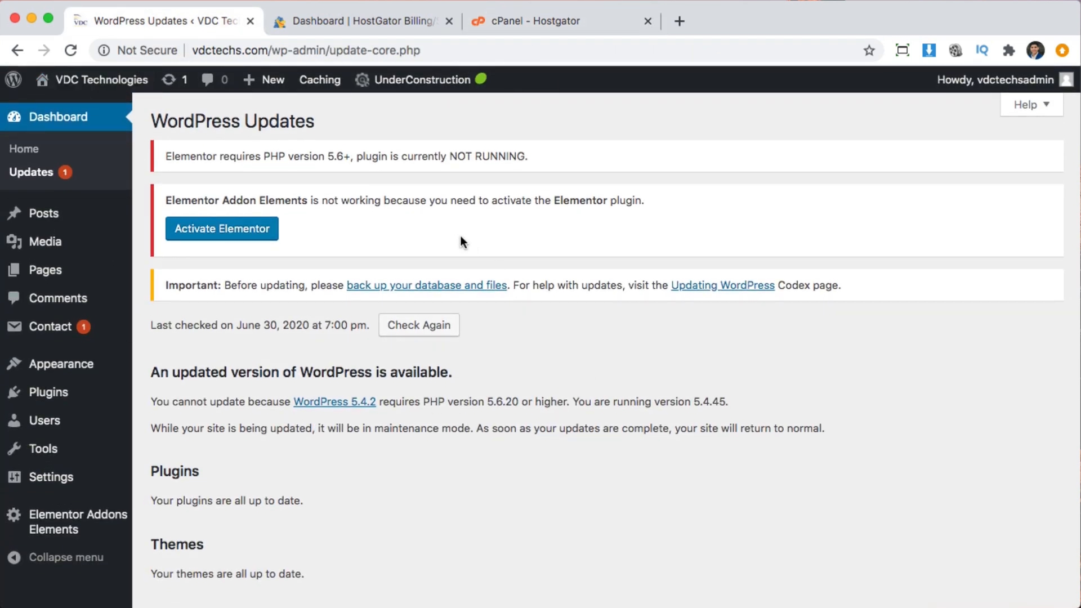
# - Reload the WordPress Updates page to confirm the 5.4.2 update is now offered
pyautogui.click(71, 50)
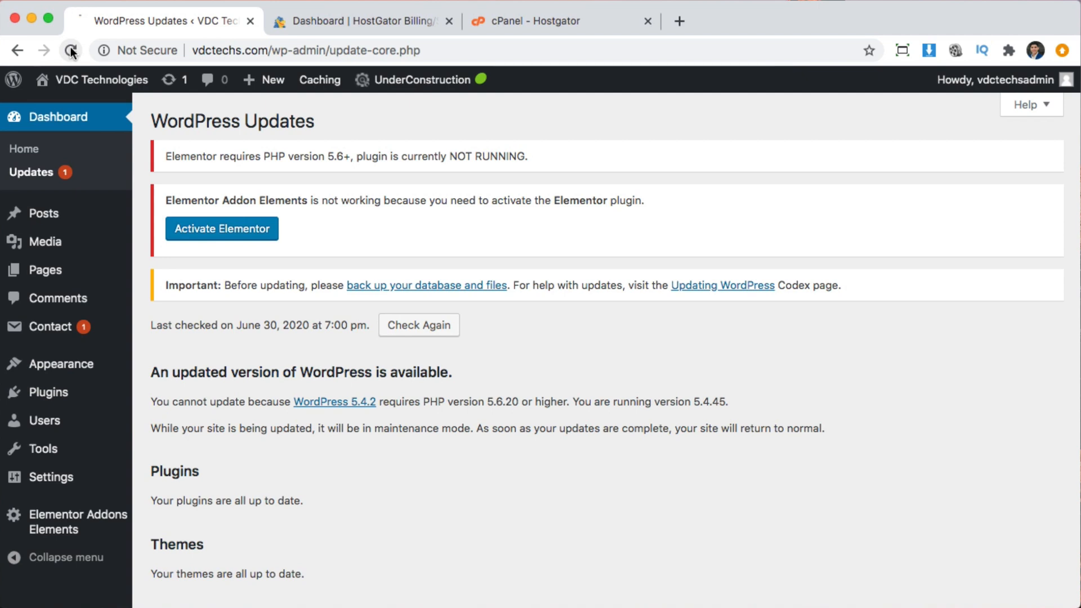
pyautogui.click(71, 50)
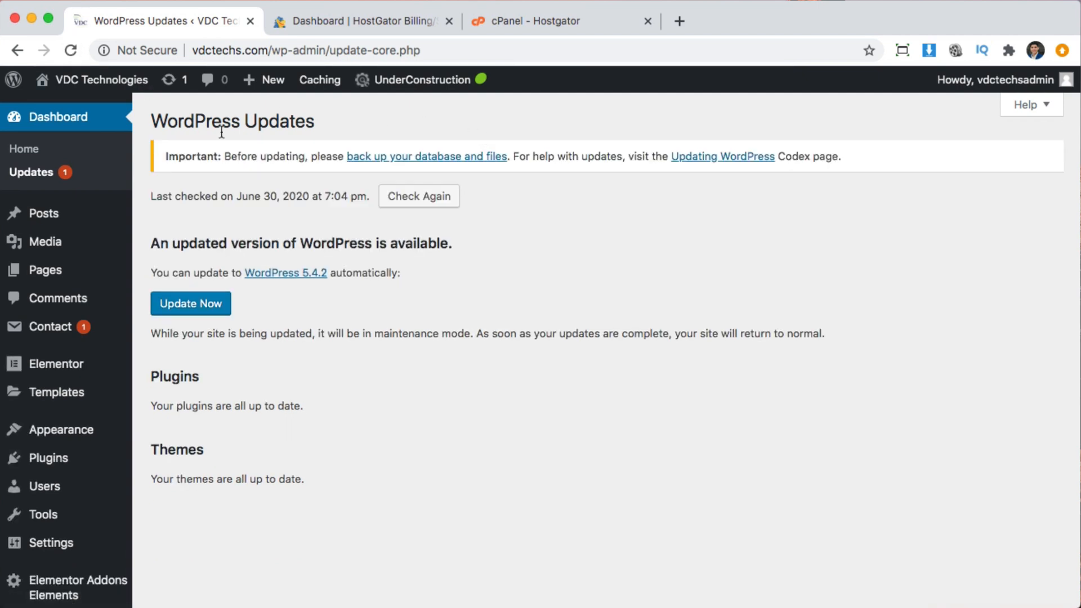
pyautogui.moveTo(246, 311)
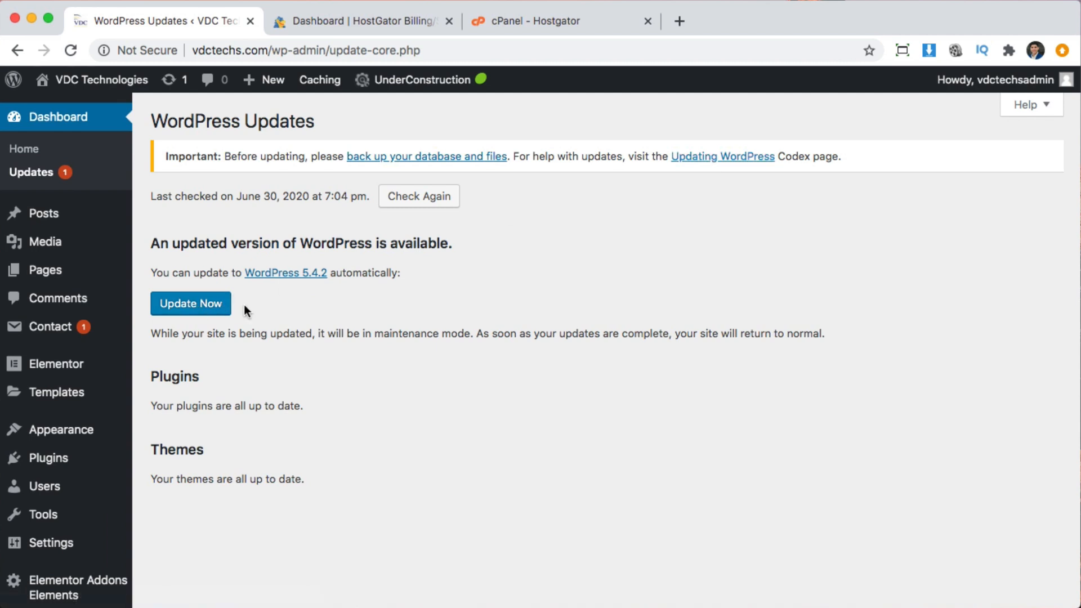
pyautogui.moveTo(120, 96)
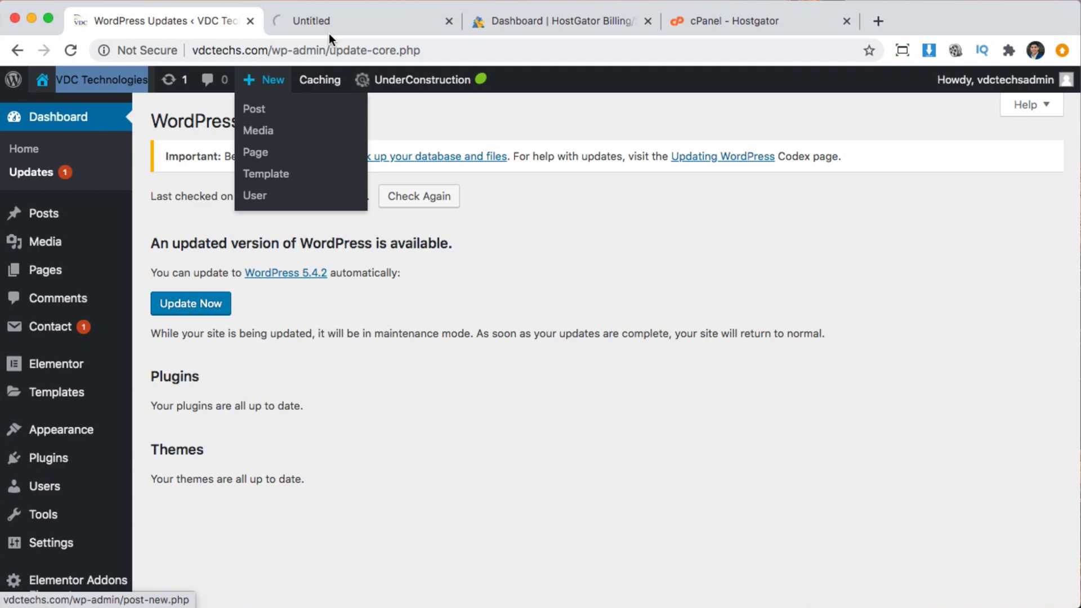
# - View the vdctechs.com homepage in its tab, then return to WordPress Updates
pyautogui.click(358, 21)
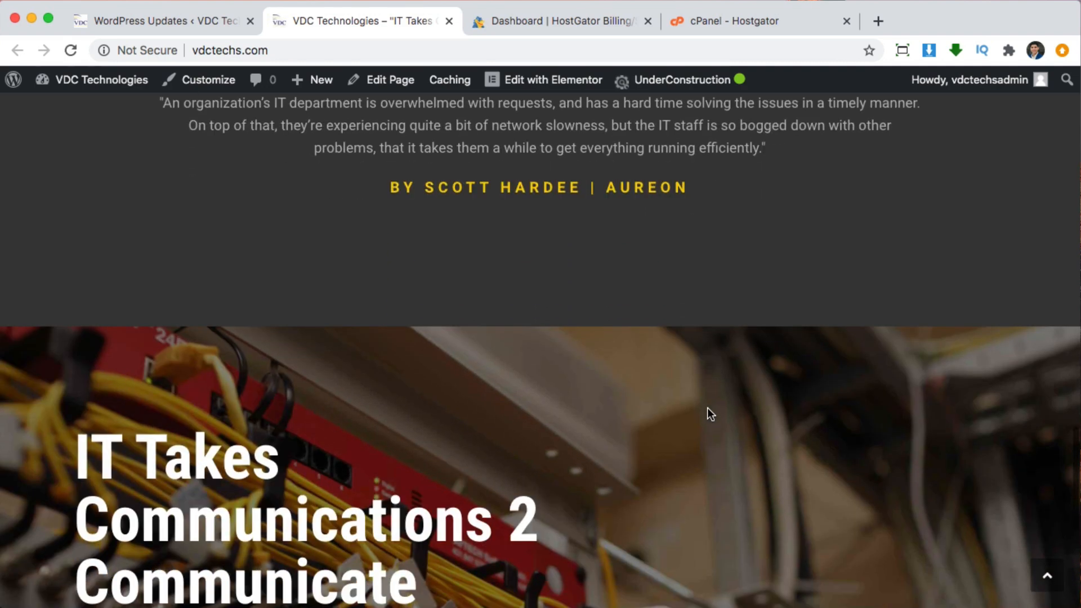
pyautogui.click(163, 21)
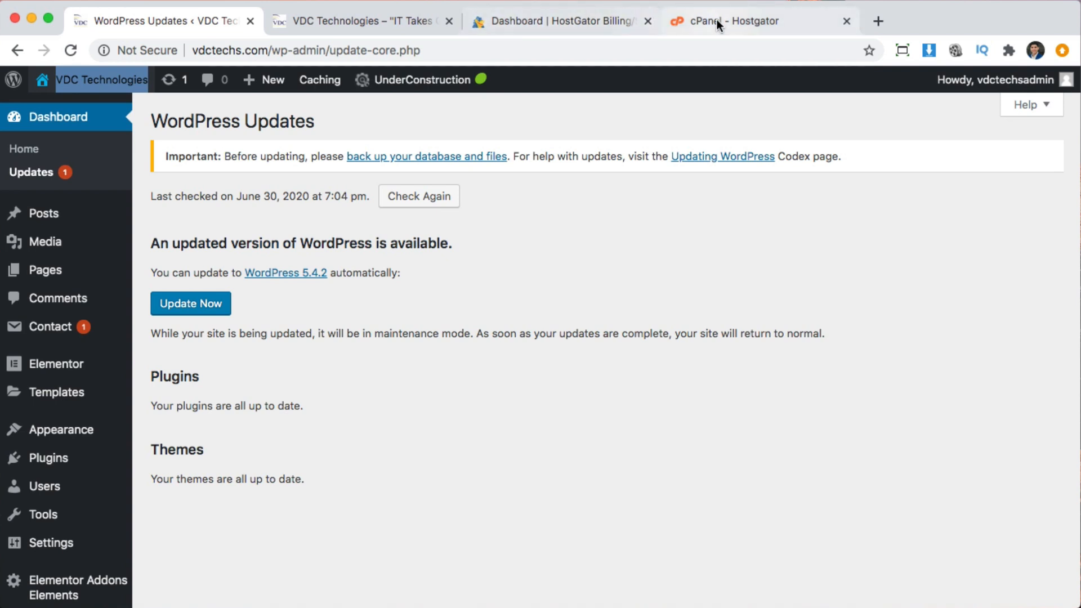
pyautogui.moveTo(693, 37)
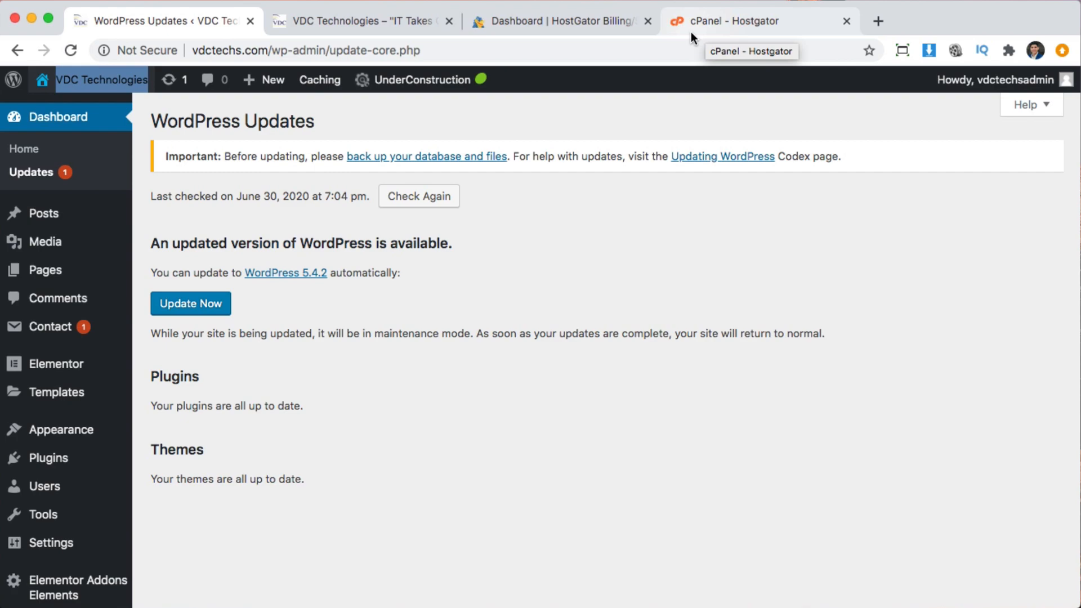
pyautogui.moveTo(706, 29)
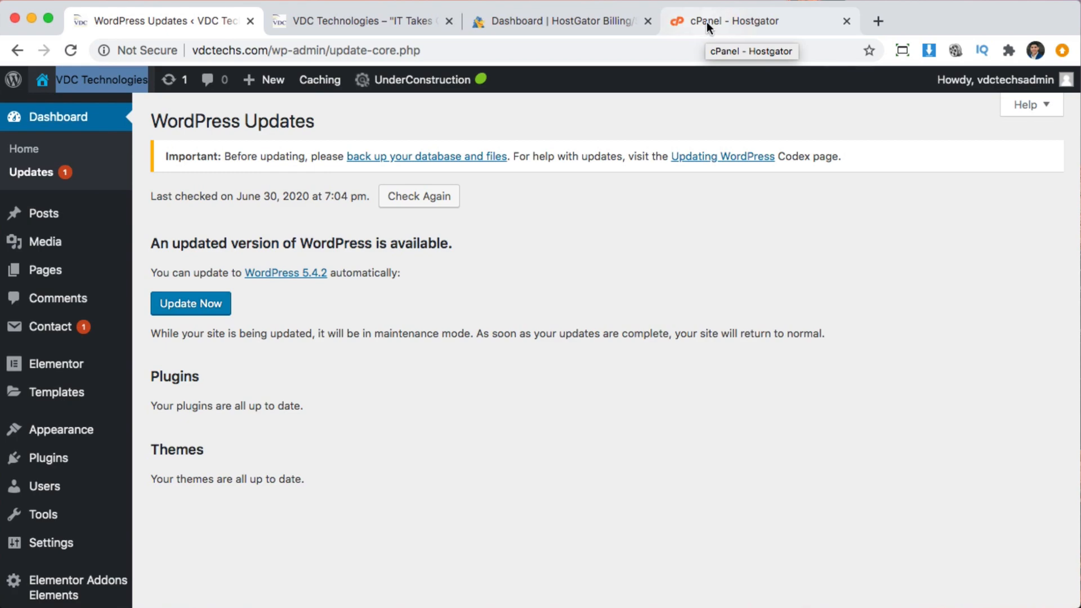